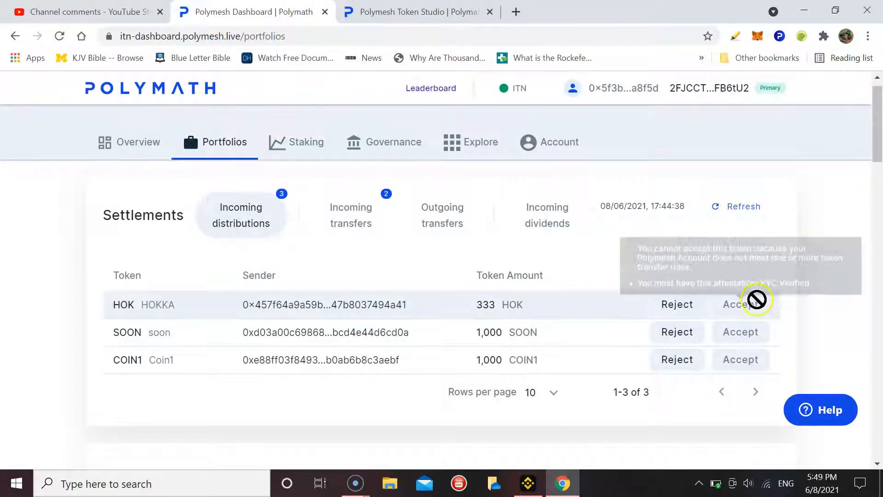
mouse_move(754, 295)
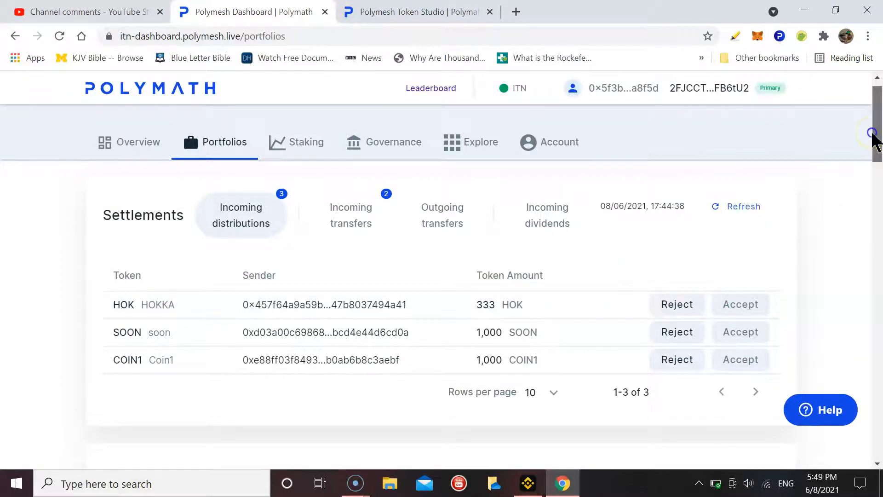
- Scroll the Portfolios page of blocked distributions, then switch to the Token Studio tab
scroll("down", 3)
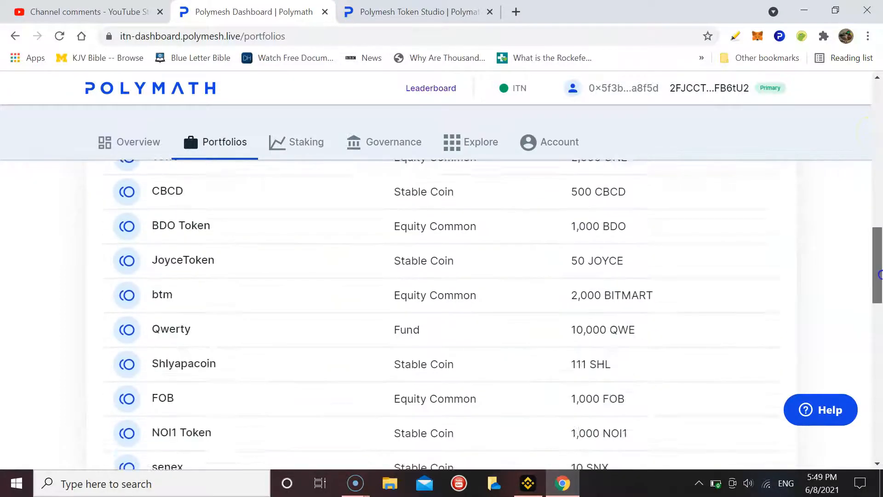
scroll("down", 3)
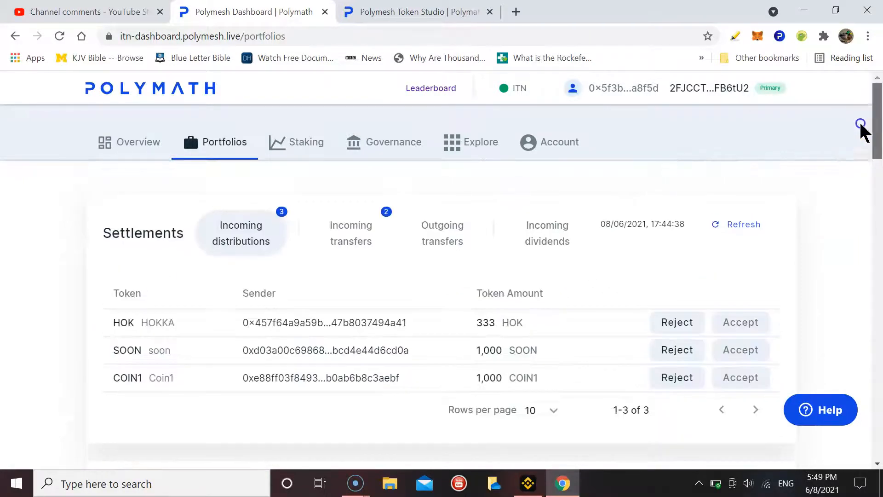
left_click(417, 11)
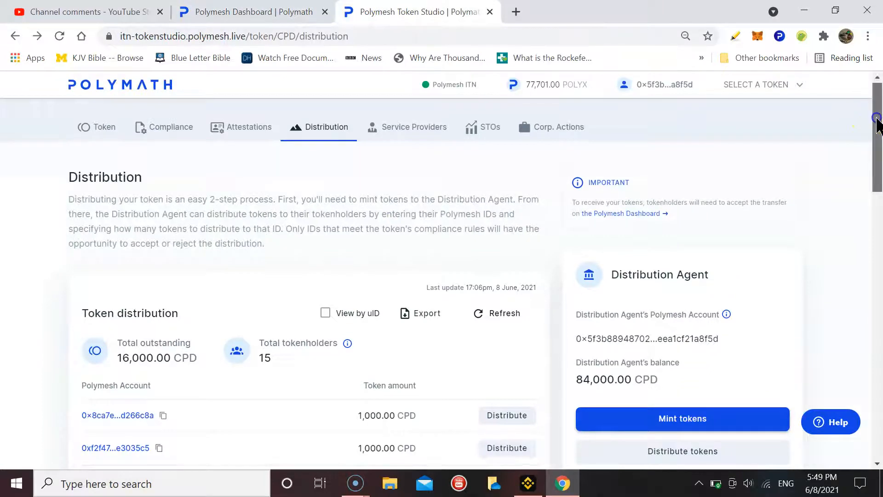
scroll("down", 3)
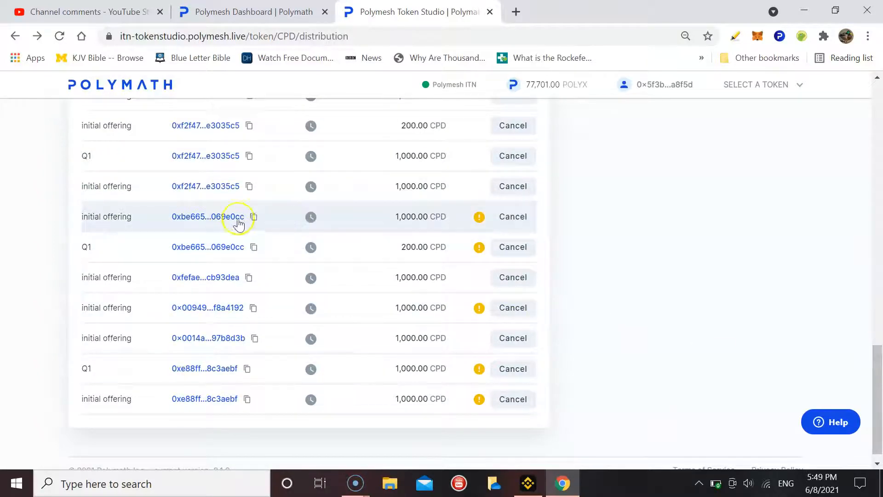
mouse_move(242, 338)
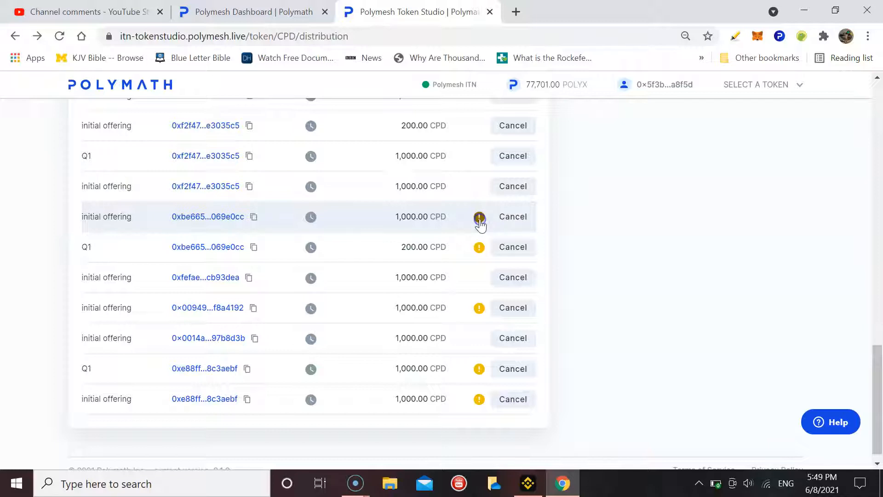
mouse_move(478, 216)
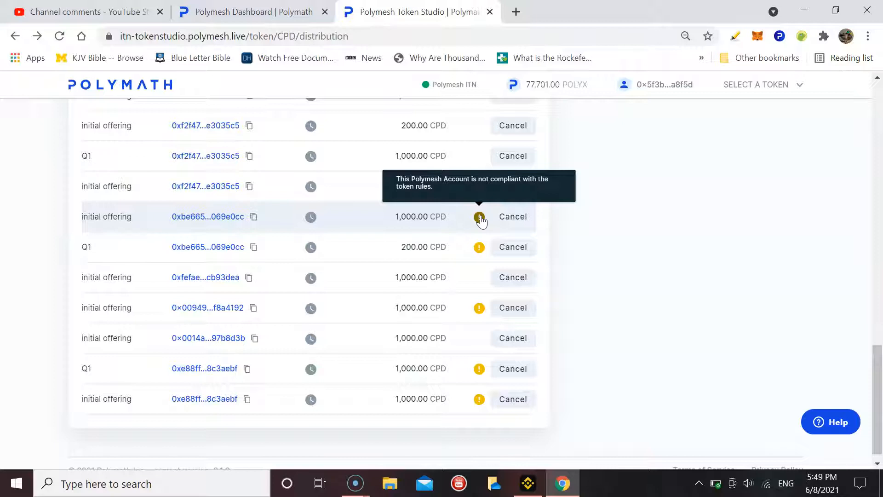
mouse_move(867, 101)
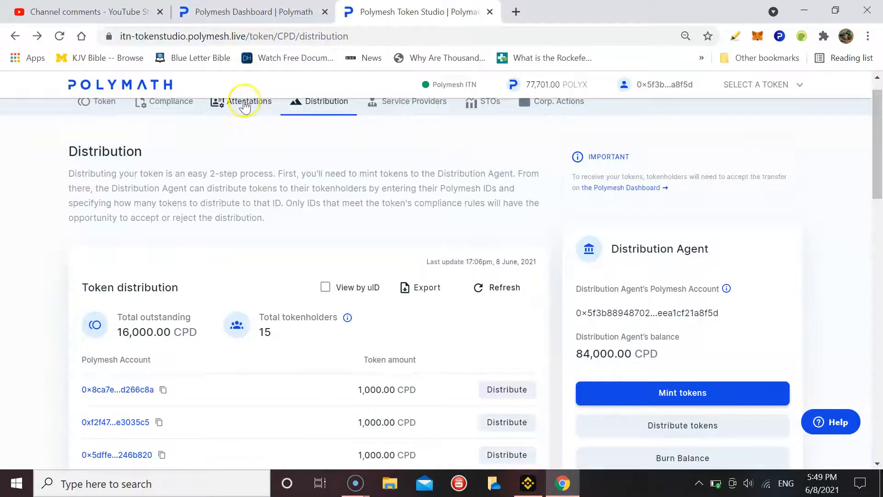
- View the CPD attestations list and move to the second page of identities, 11–19 of 19
left_click(248, 101)
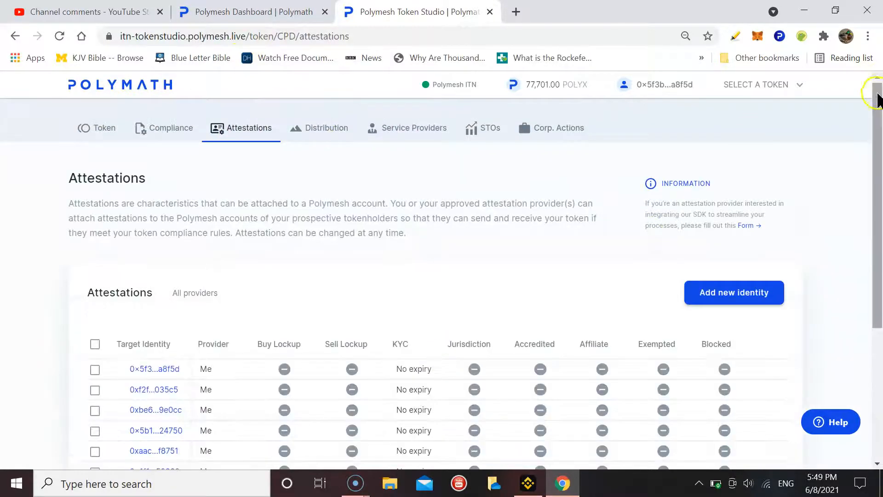
scroll("down", 3)
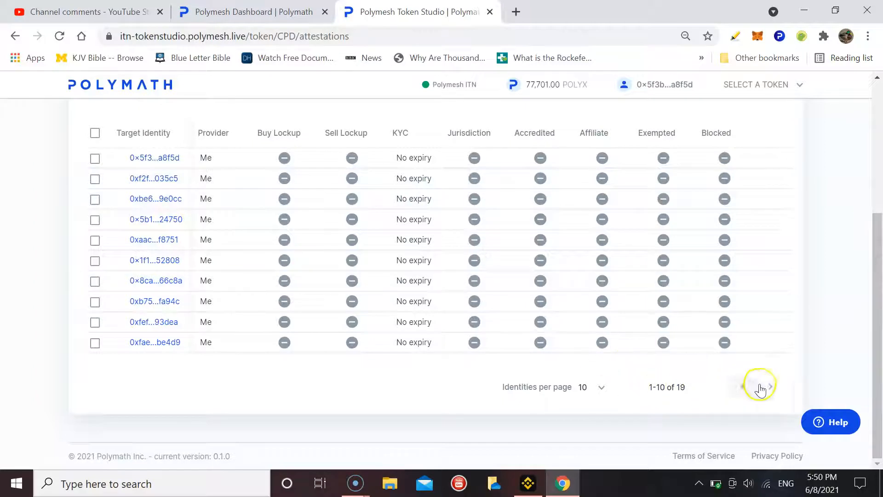
left_click(771, 387)
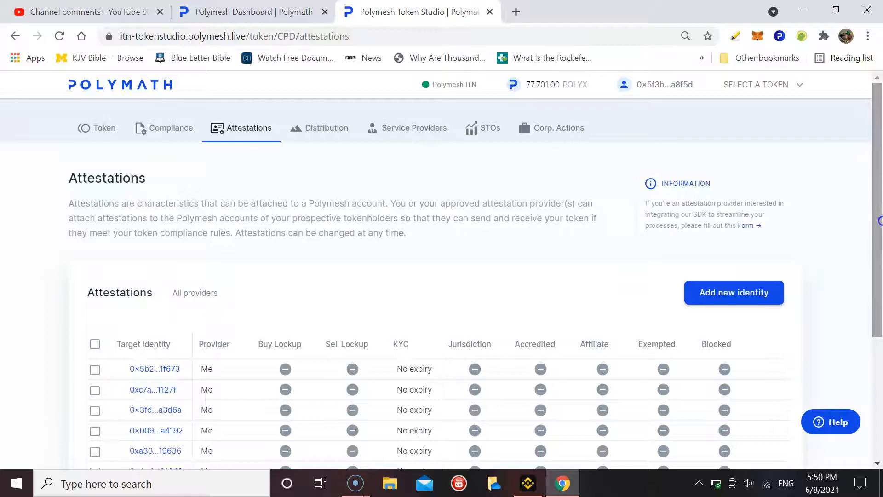
scroll("down", 3)
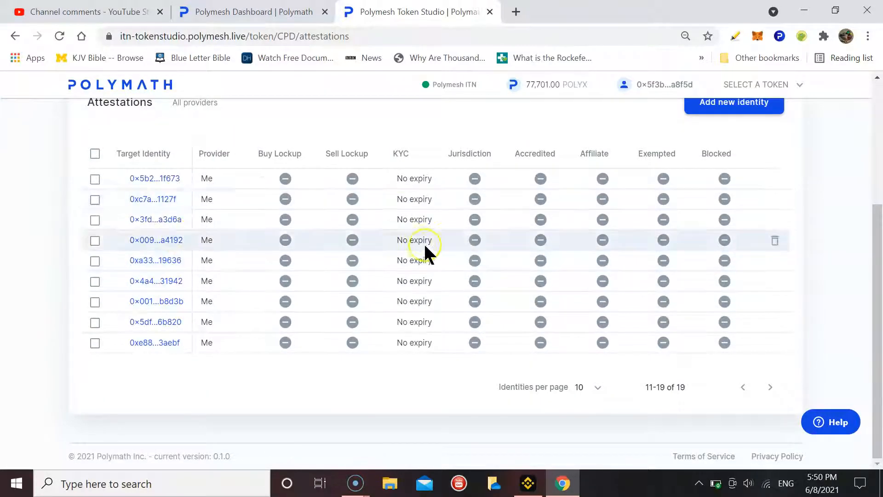
mouse_move(674, 104)
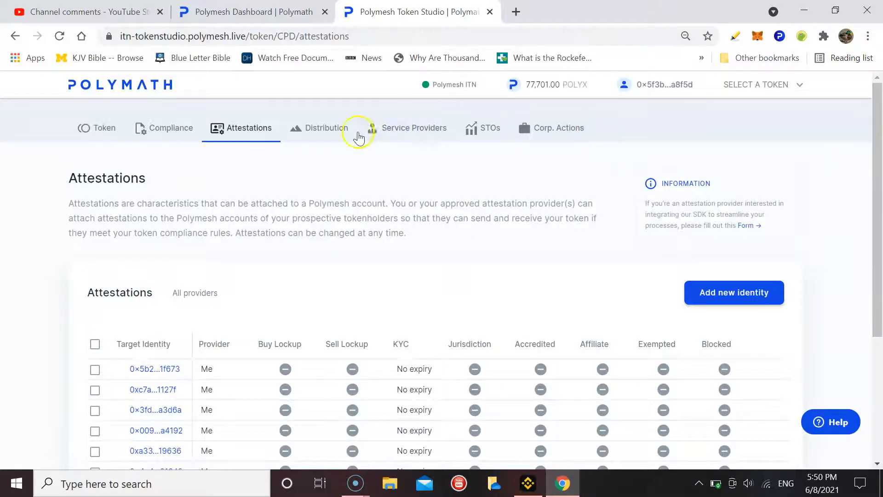
- Return to the CPD Distribution page and briefly bring up and dismiss the support message form
left_click(325, 127)
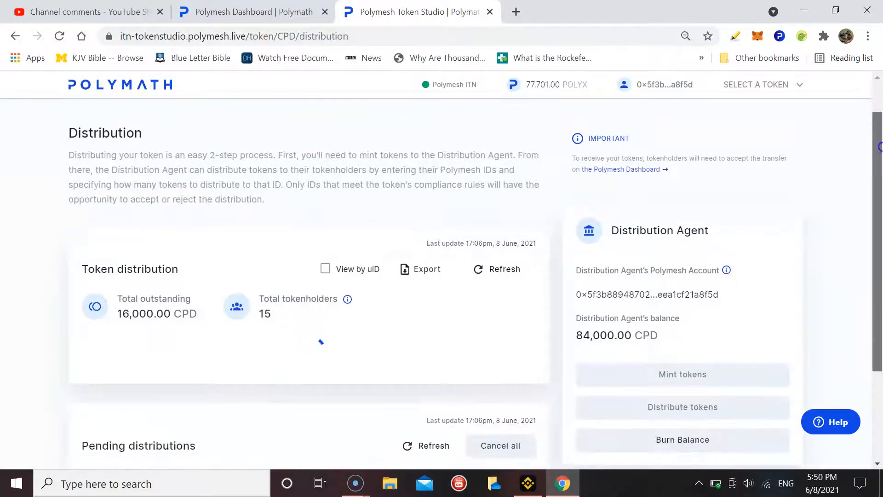
scroll("down", 3)
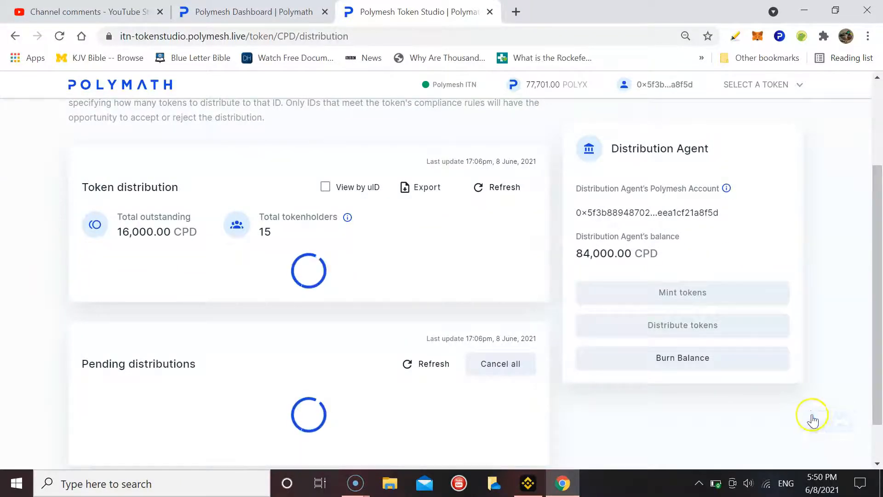
left_click(812, 420)
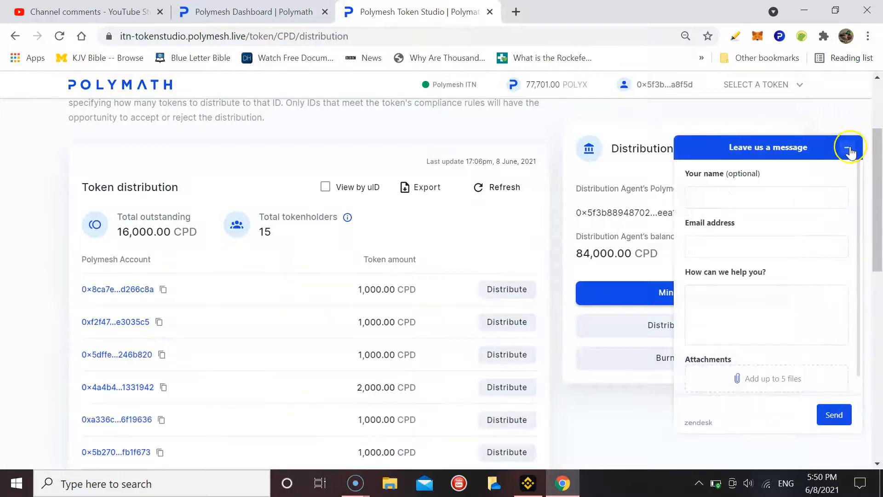
left_click(849, 151)
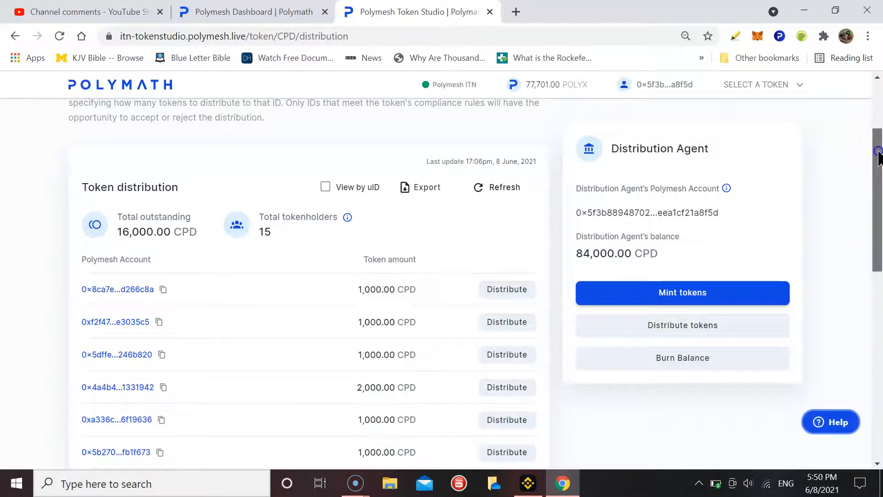
- Look over the pending distributions, then go to the CPD token's Attestations page
scroll("down", 3)
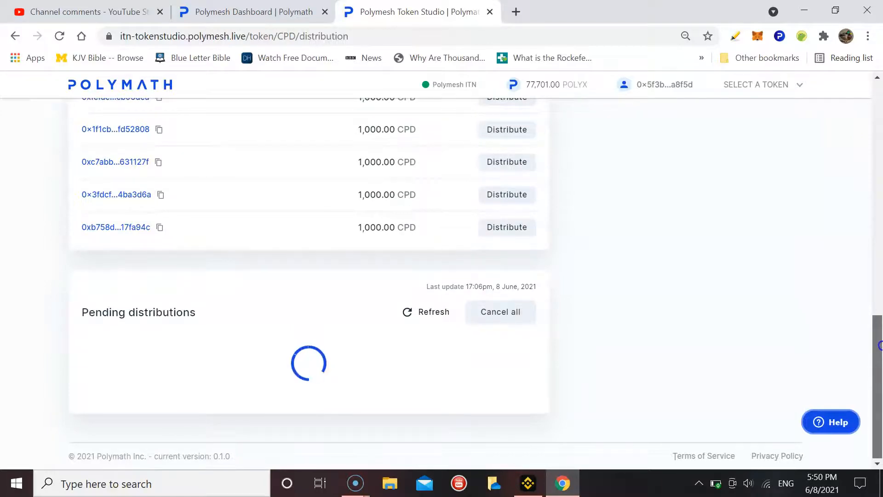
mouse_move(697, 214)
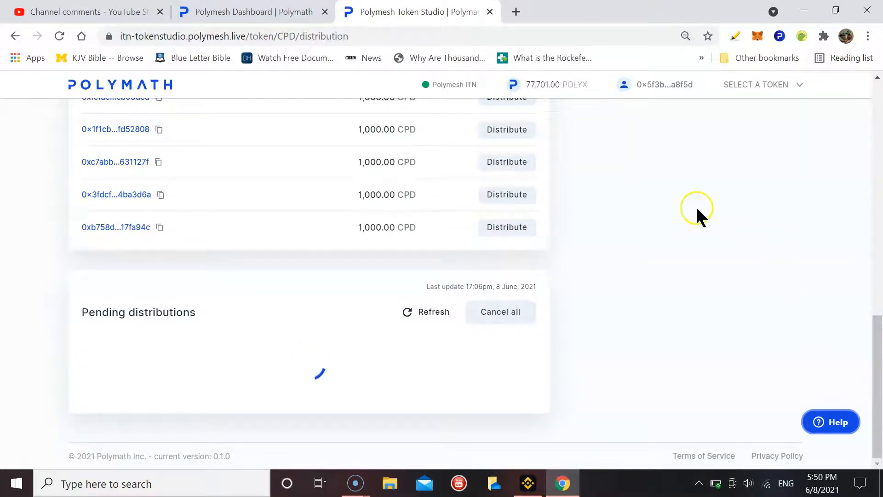
scroll("up", 3)
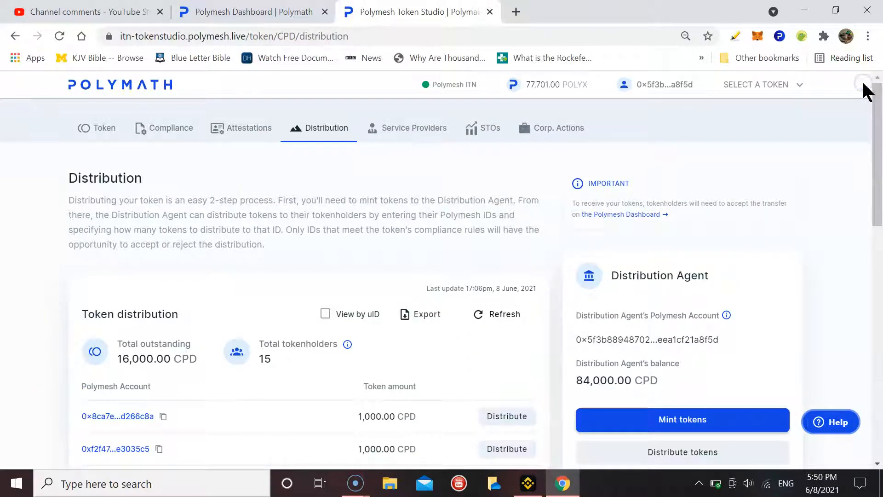
mouse_move(591, 117)
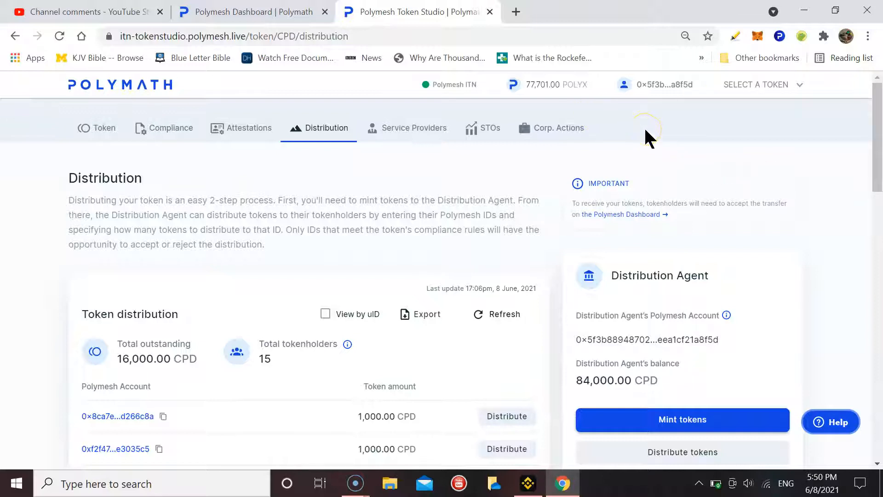
mouse_move(242, 128)
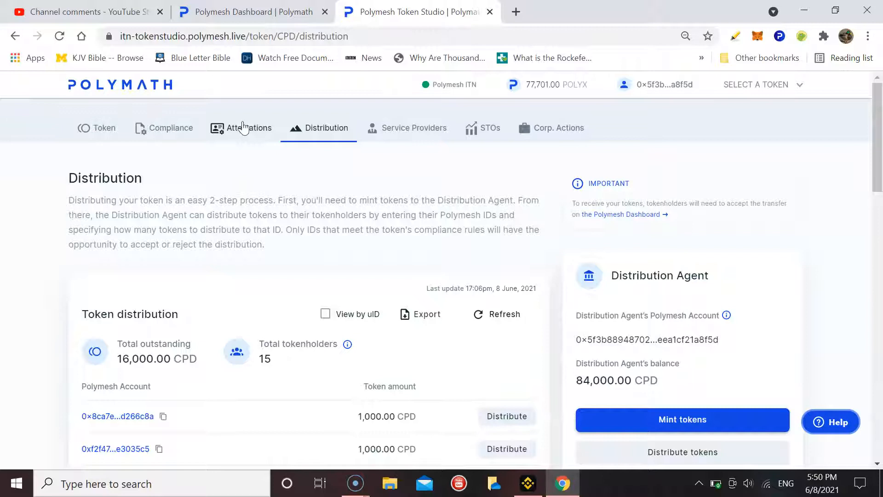
left_click(249, 127)
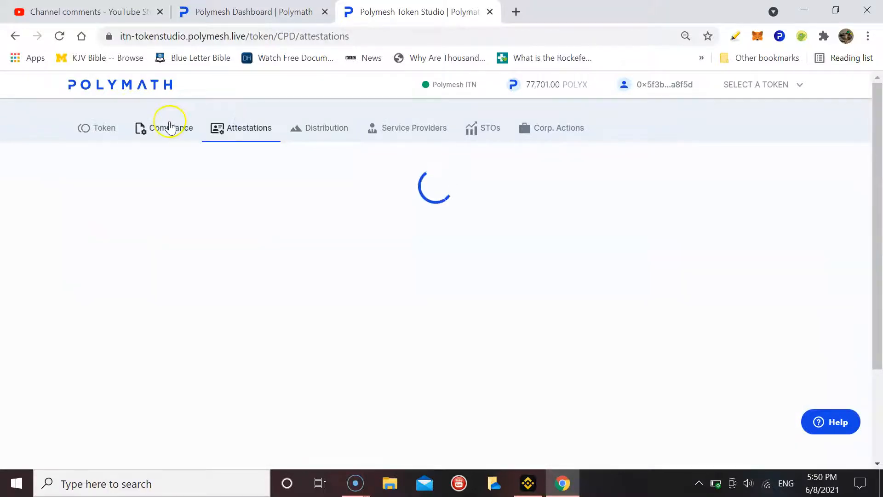
- Review CPD's approved attestation provider and KYC-only transfer rule, then return to the Polymesh Dashboard
left_click(171, 128)
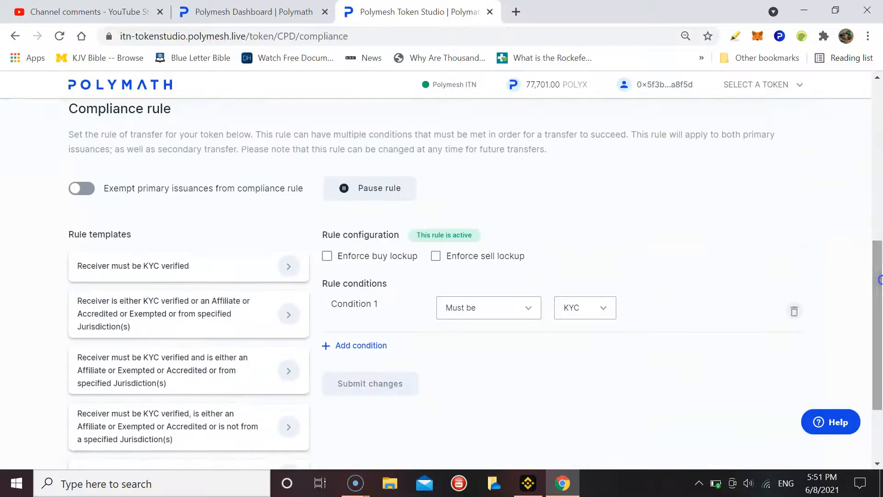
mouse_move(516, 215)
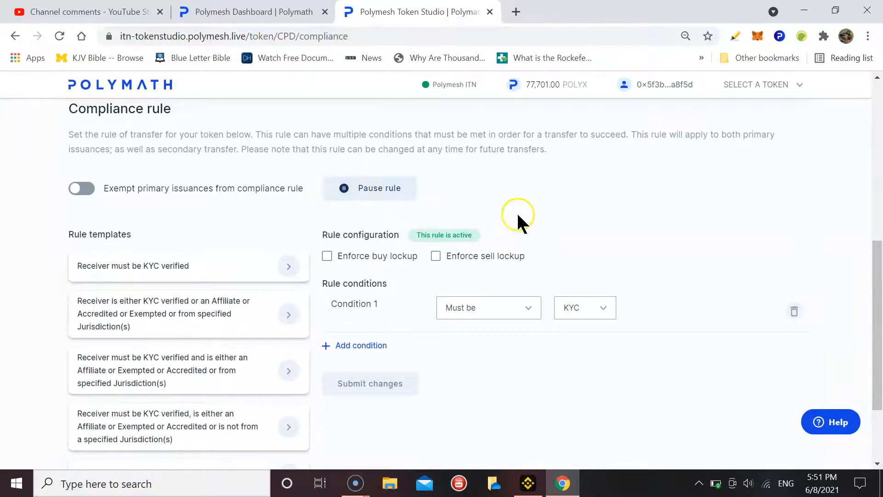
mouse_move(875, 231)
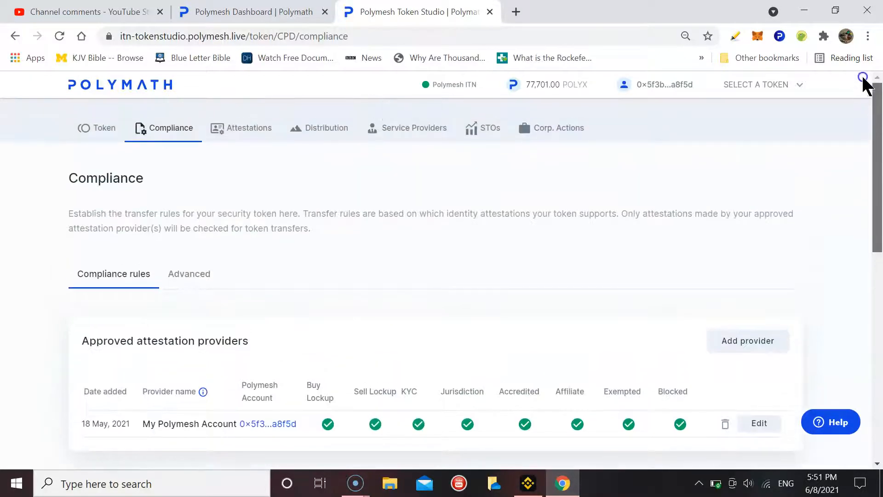
mouse_move(428, 145)
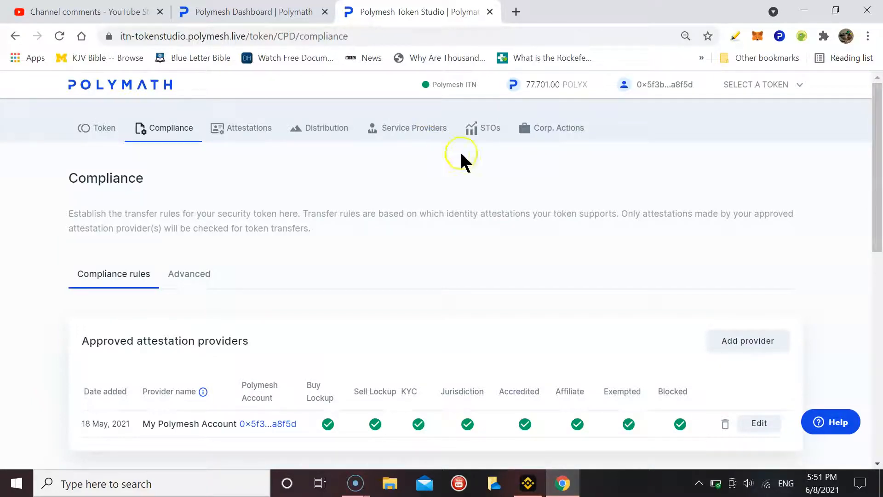
mouse_move(607, 155)
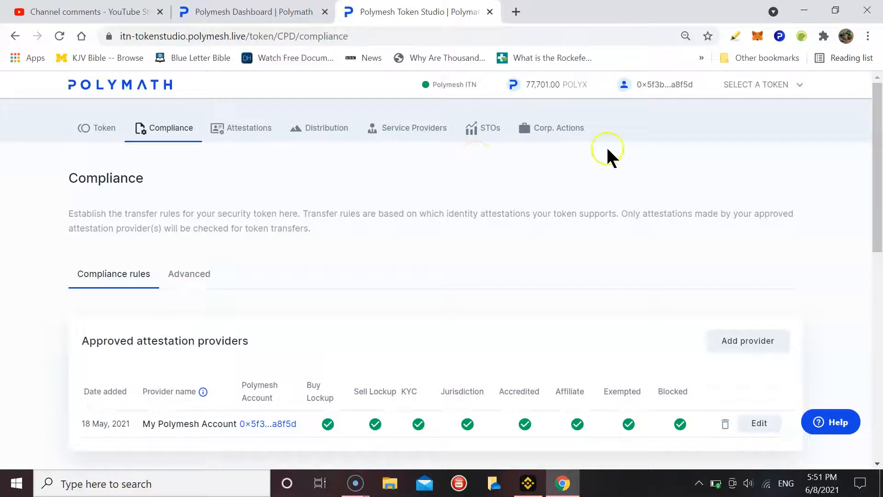
mouse_move(760, 164)
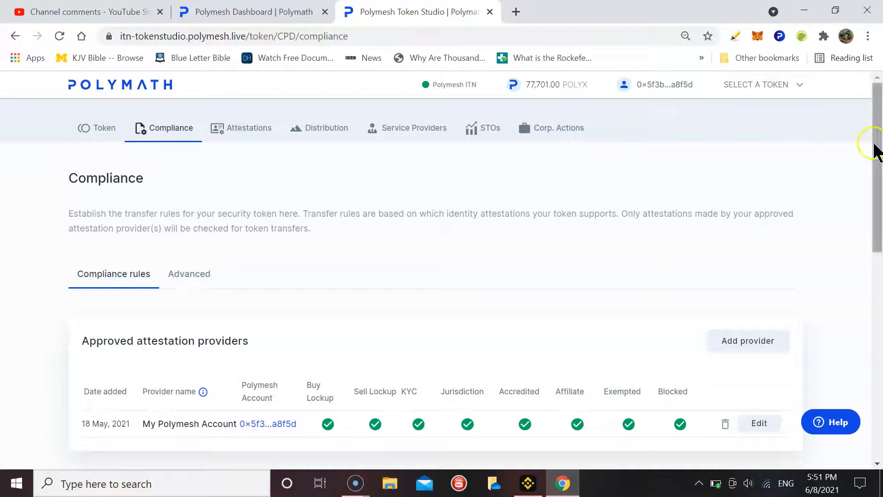
scroll("down", 3)
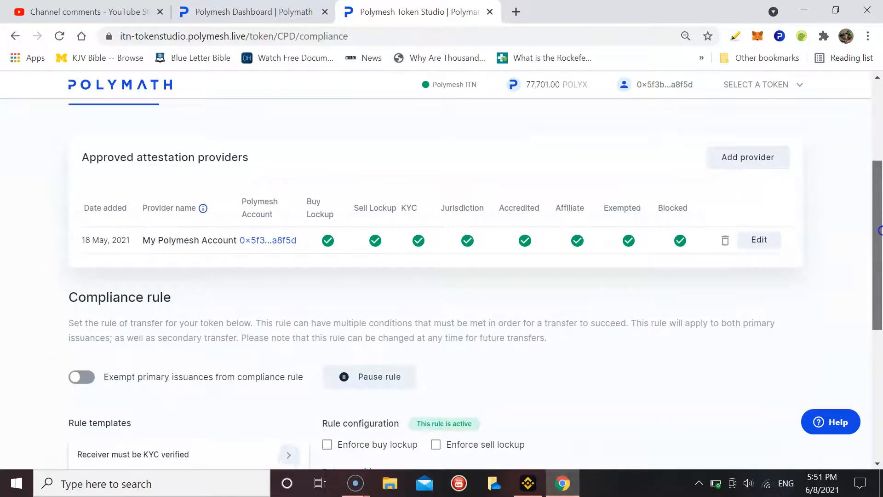
scroll("down", 3)
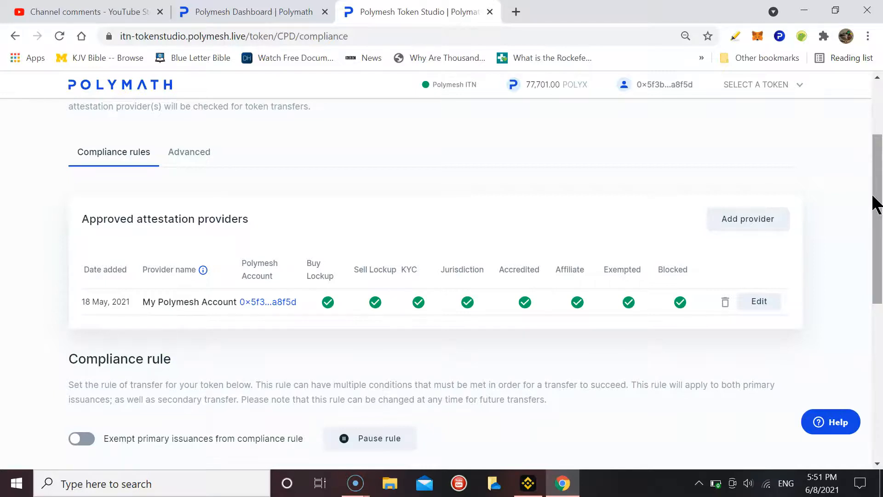
scroll("down", 3)
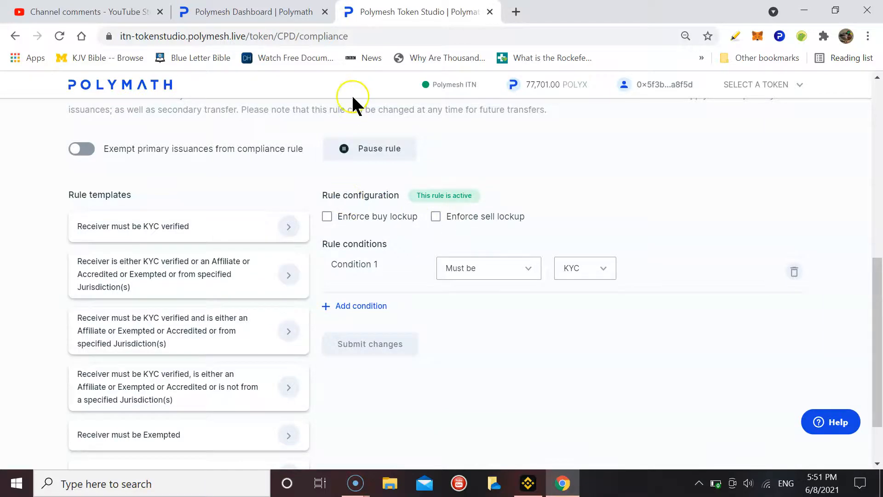
left_click(250, 12)
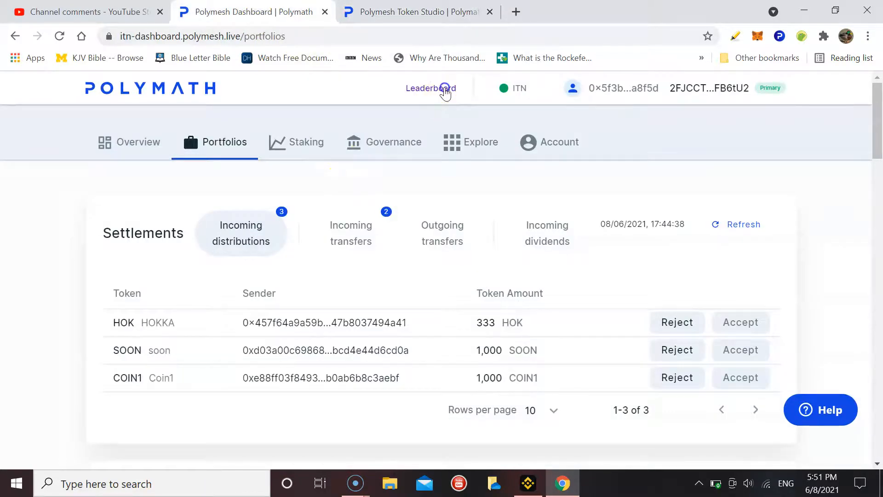
- View the Running with the Bulls leaderboard showing 20,700 points and rank 16 of 2,743
left_click(431, 88)
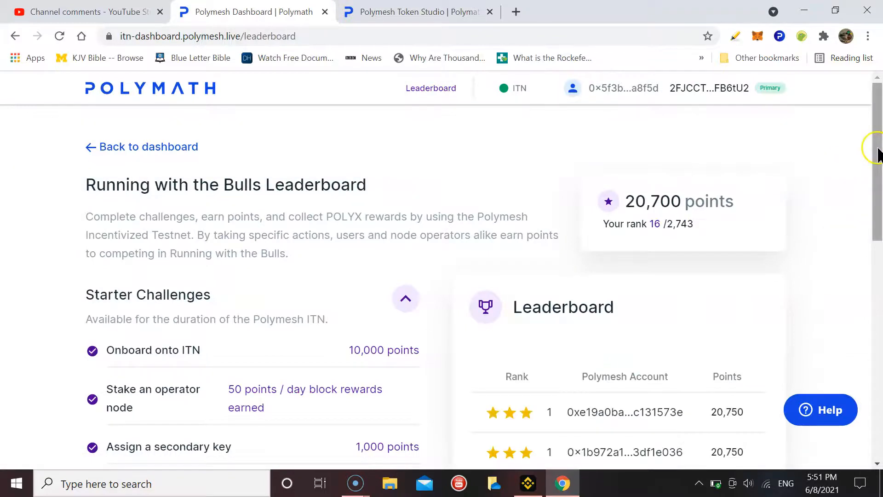
scroll("down", 3)
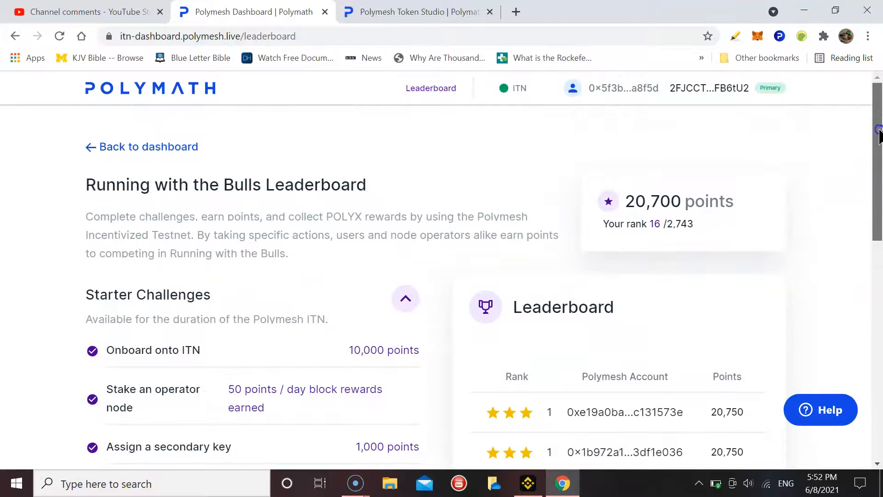
scroll("down", 3)
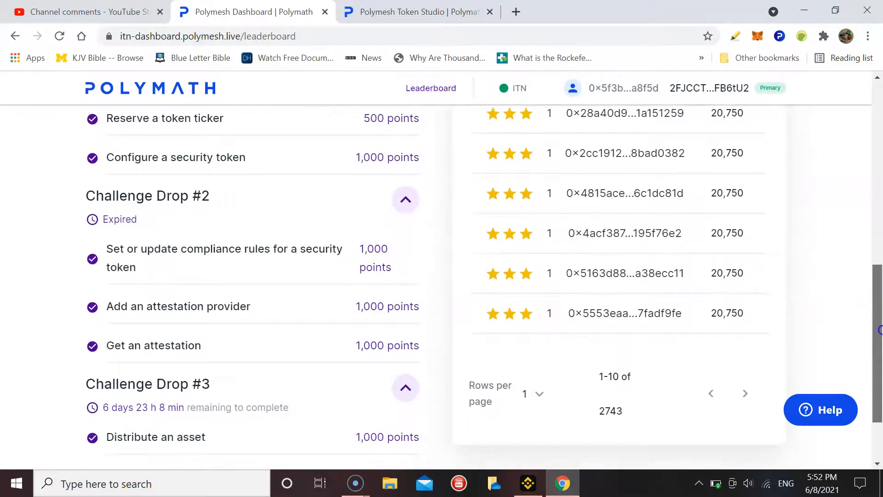